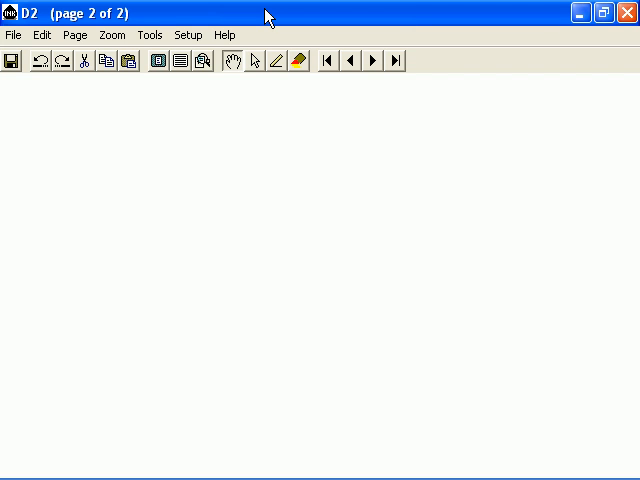
Draw the left and top edges of the 640 by 480 image frame.
drag(154, 120, 154, 270)
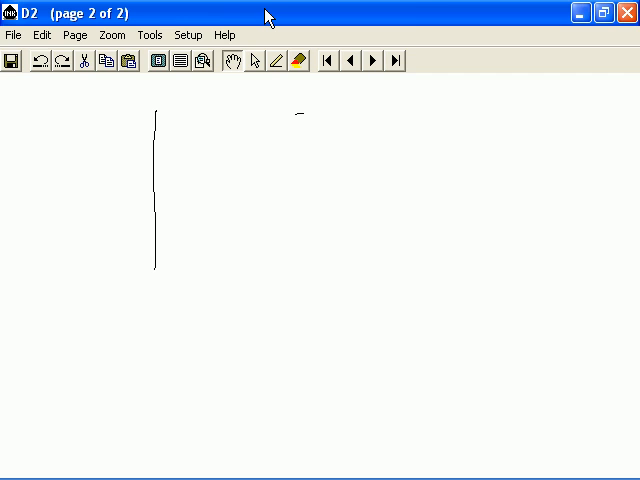
drag(156, 122, 310, 118)
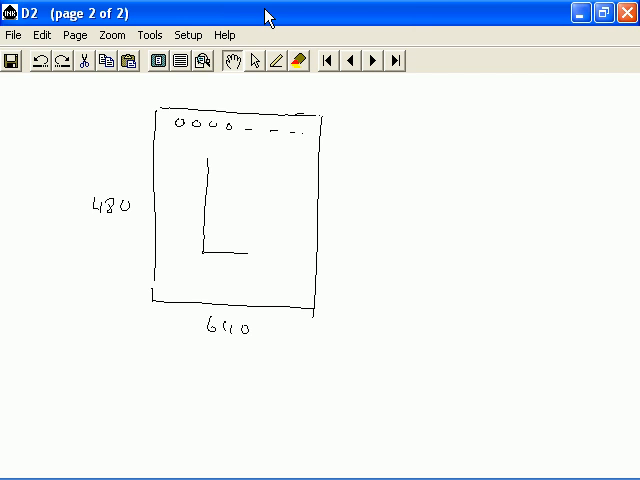
Add the 0-W / 1-B colour key arrow and write the second pixel row as zeros with an arrow to the row strings.
drag(370, 104, 328, 122)
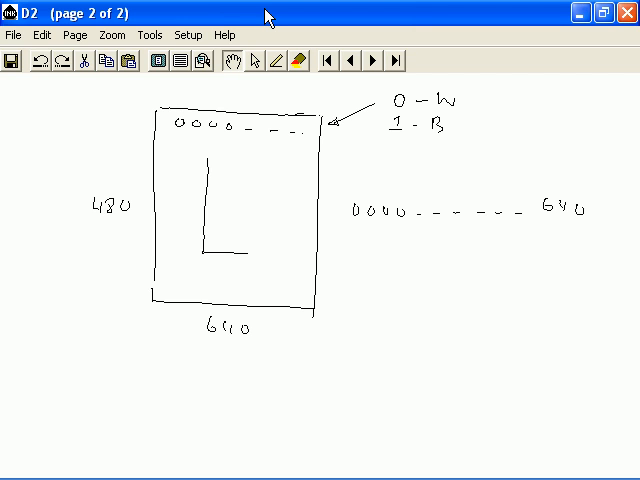
click(180, 152)
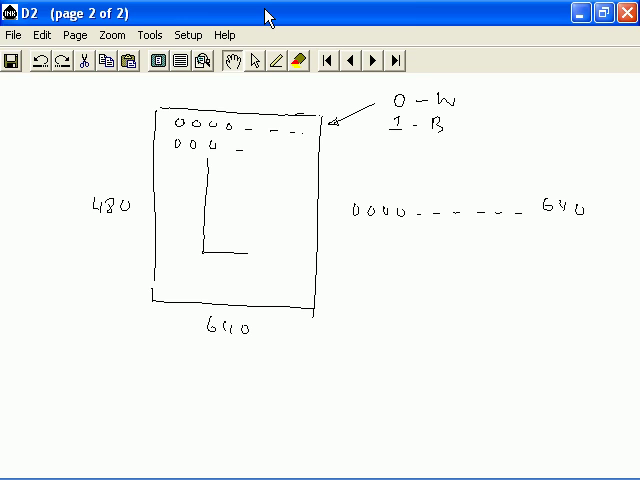
drag(244, 156, 310, 156)
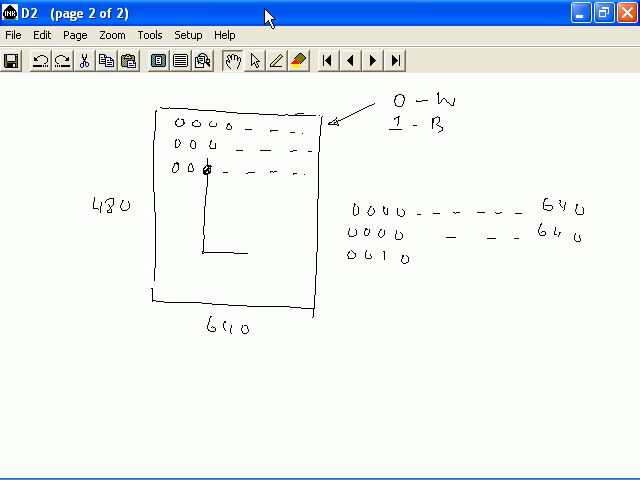
drag(420, 264, 480, 264)
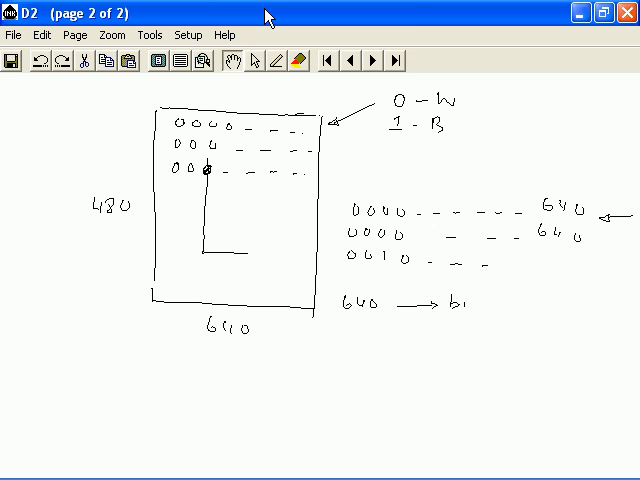
Write the '640 → bits' note pointing at the row strings.
text(ti)
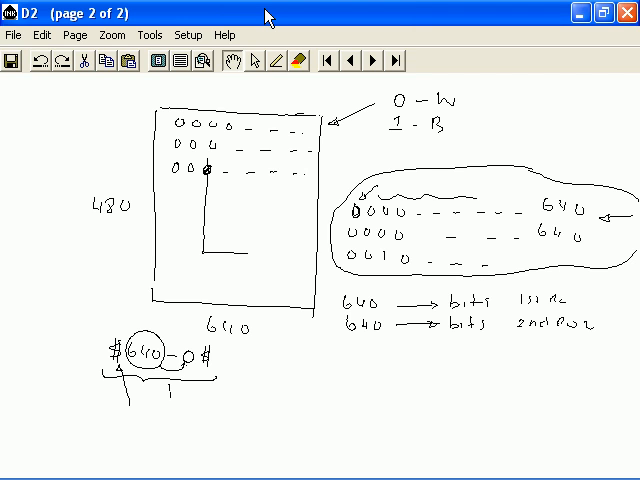
Draw an arrow down from the circled rows and write 640 for the run-length encoding #640-0#.
drag(236, 404, 356, 404)
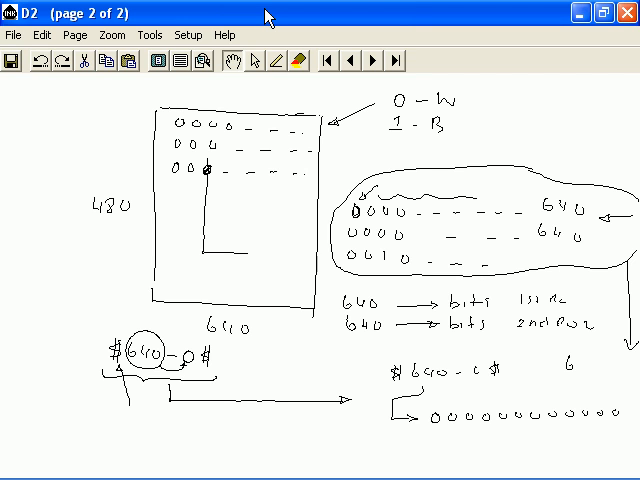
text(640)
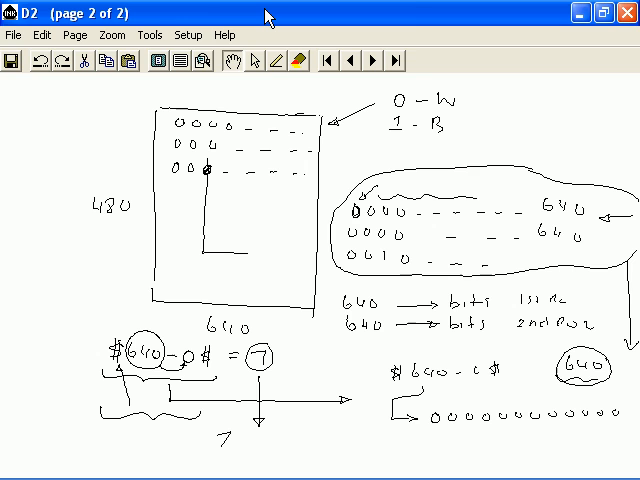
Write '7x10 = 70 bits' under the encoding versus '640 bits' uncompressed.
text(x10 -)
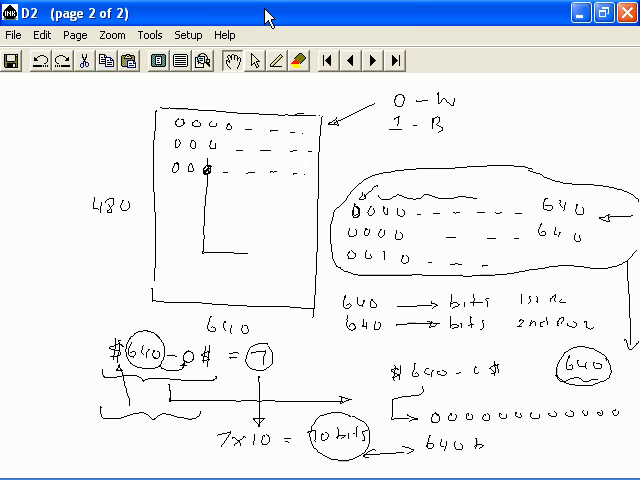
text(its)
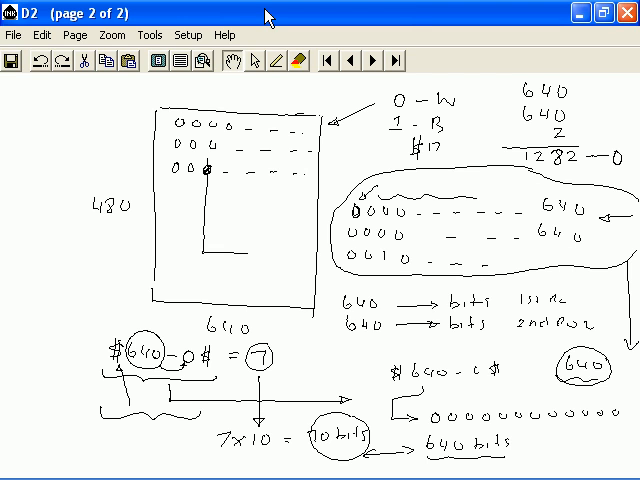
Write the total 1282 from the sum 640 + 640 + 2 for the #1282- note.
text(1282-)
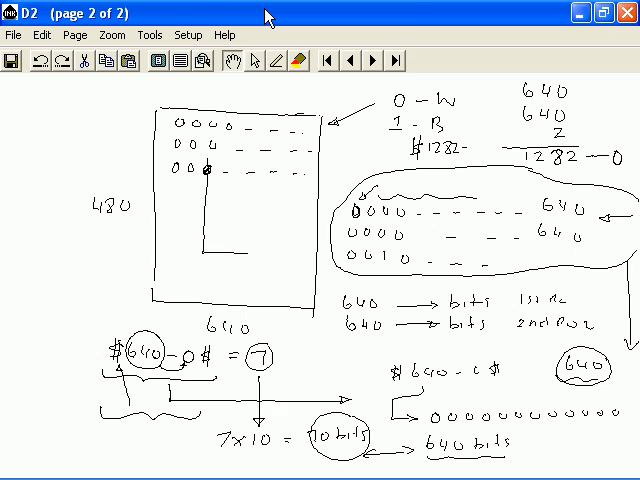